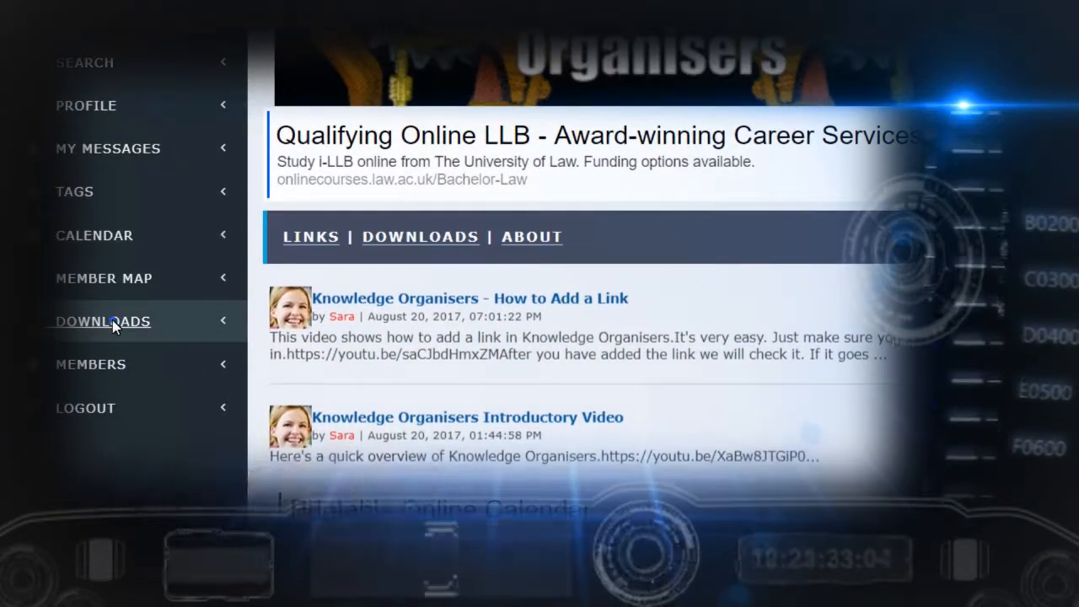
- Go to the Primary Downloads list and start a new download entry
left_click(101, 320)
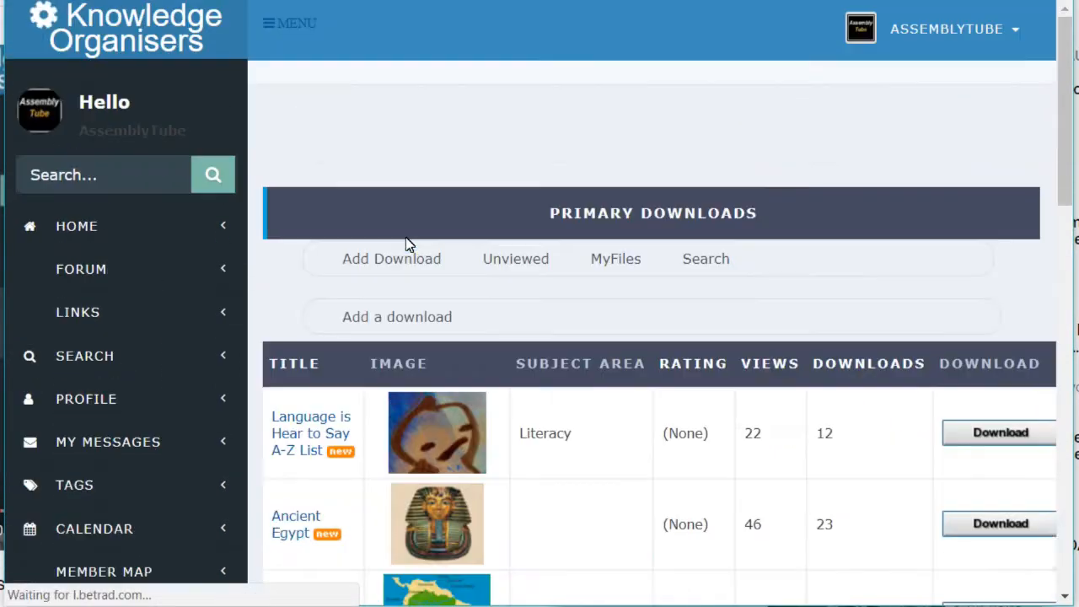
left_click(391, 260)
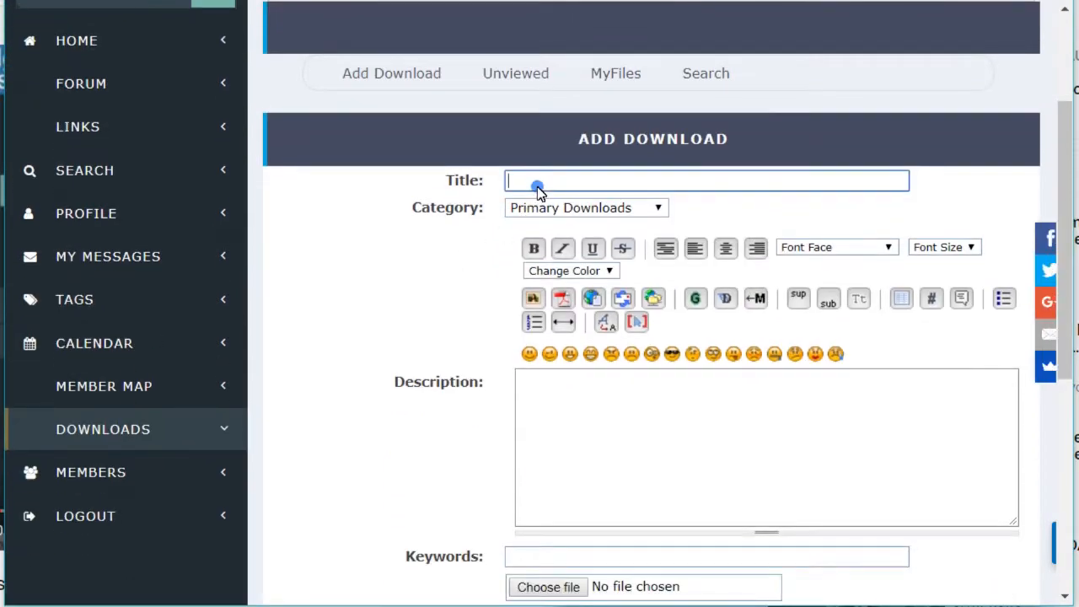
- Enter title 'Test Download', description 'This is a test' and keyword 'English'
type("T")
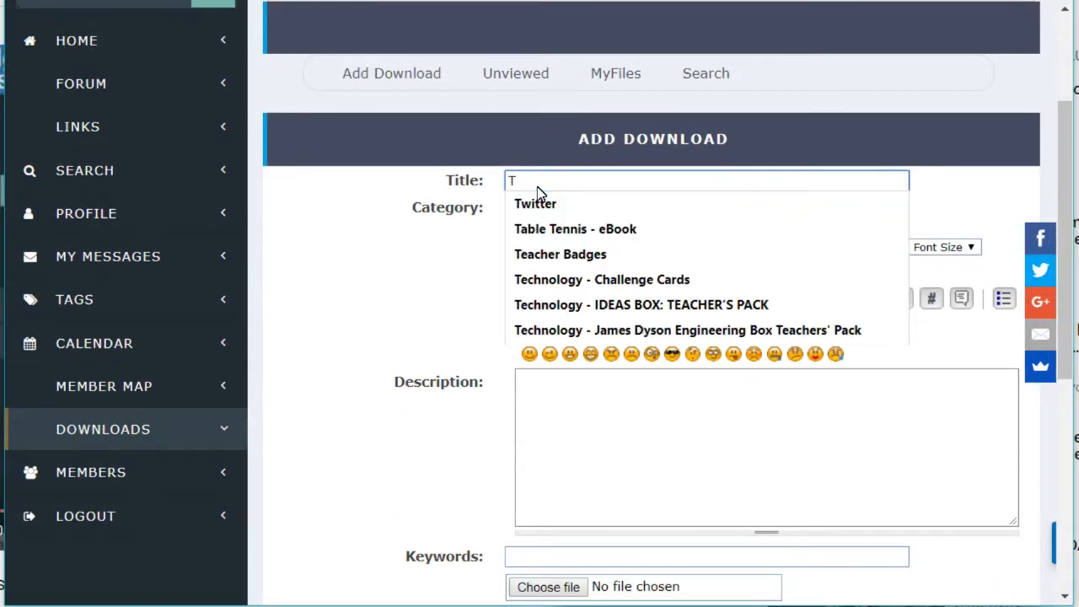
type("est D")
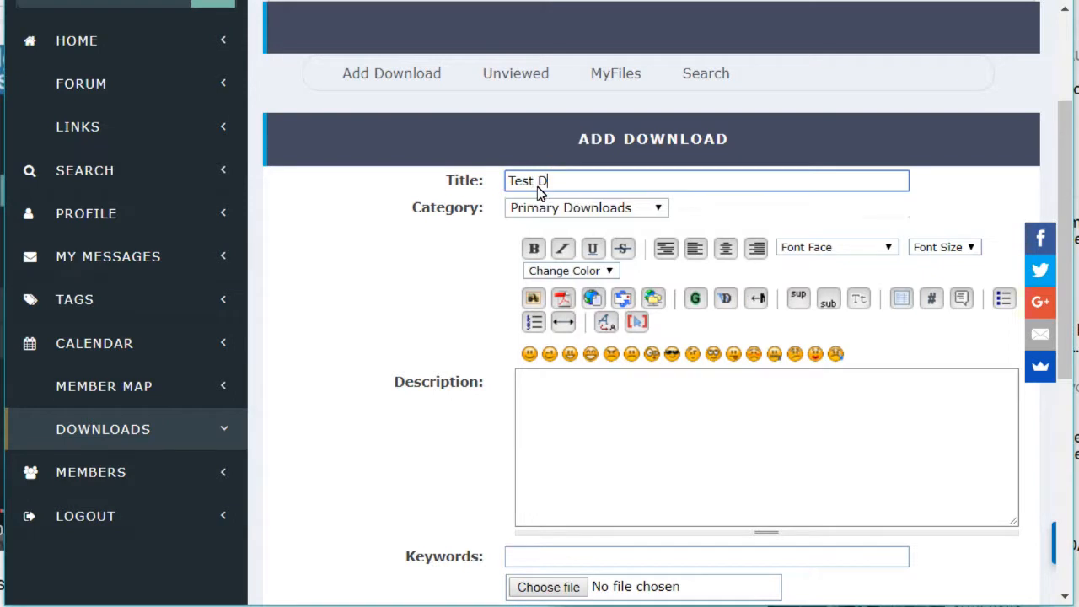
type("ownload")
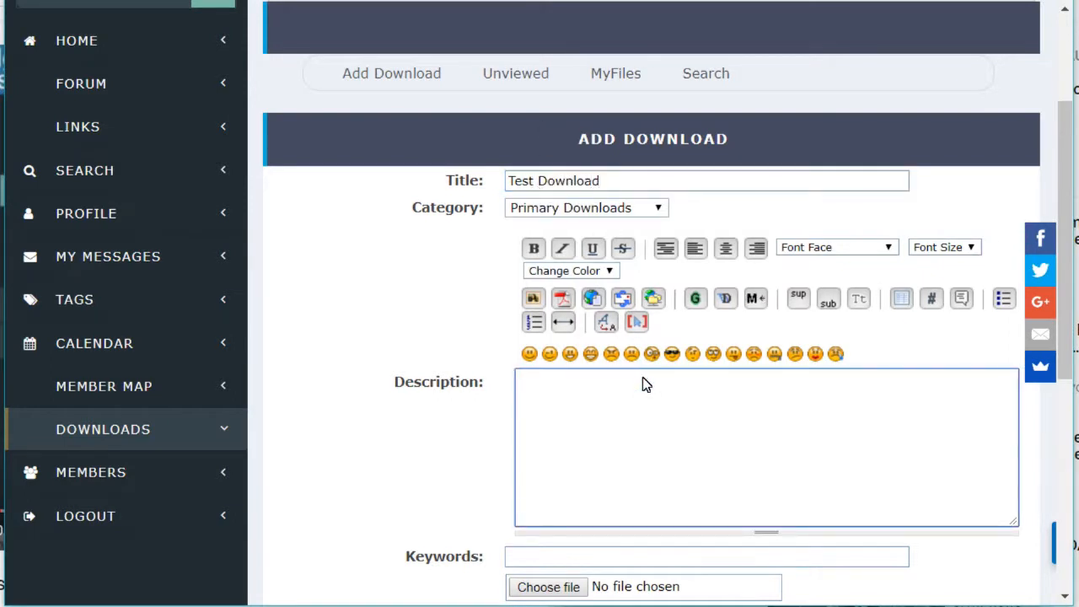
type("This is a test")
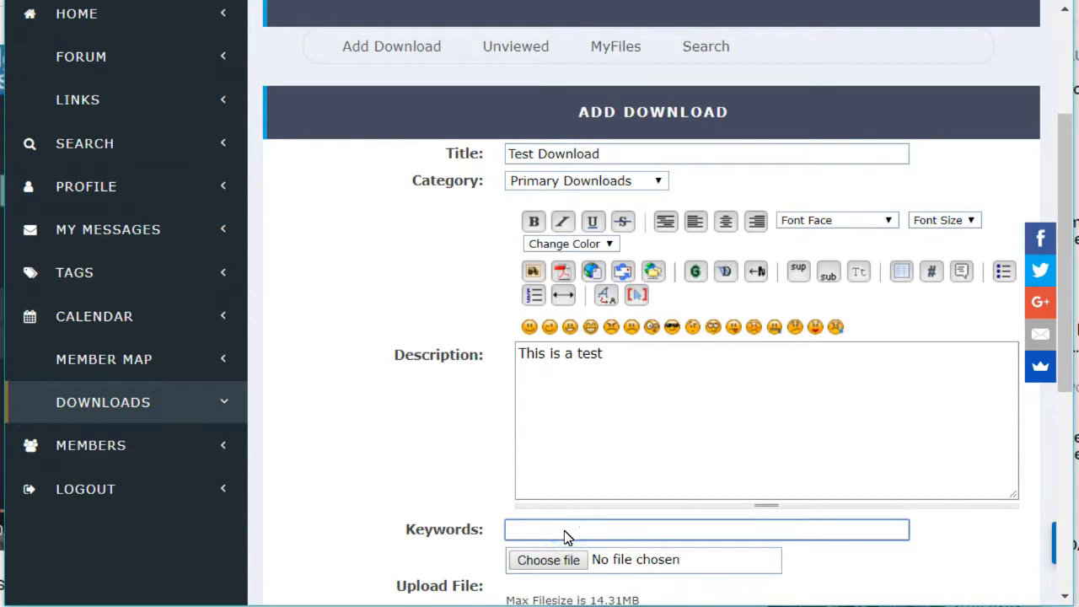
type("English")
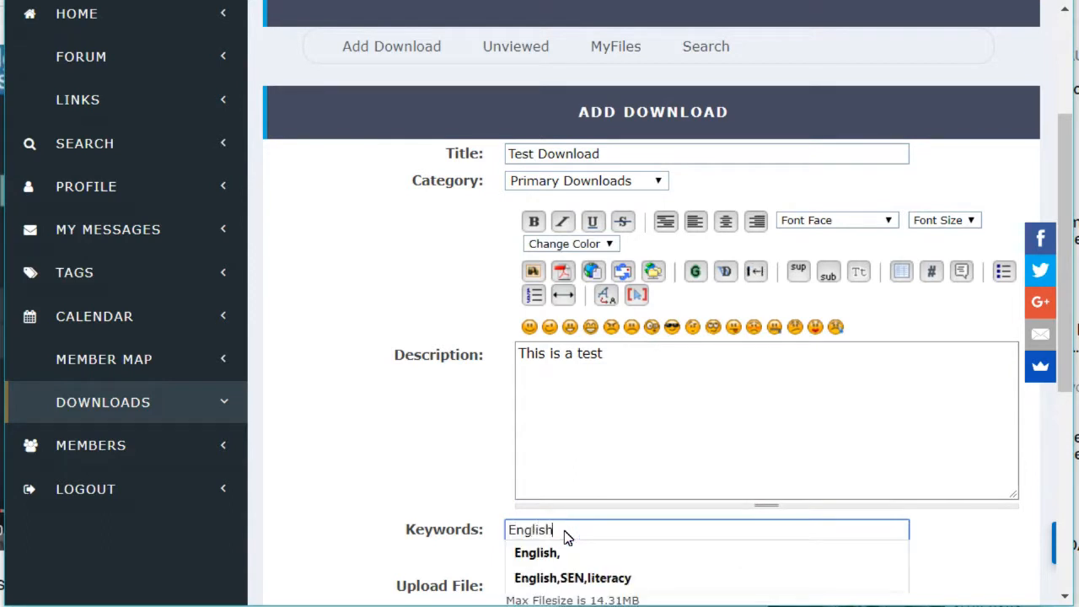
scroll("down", 3)
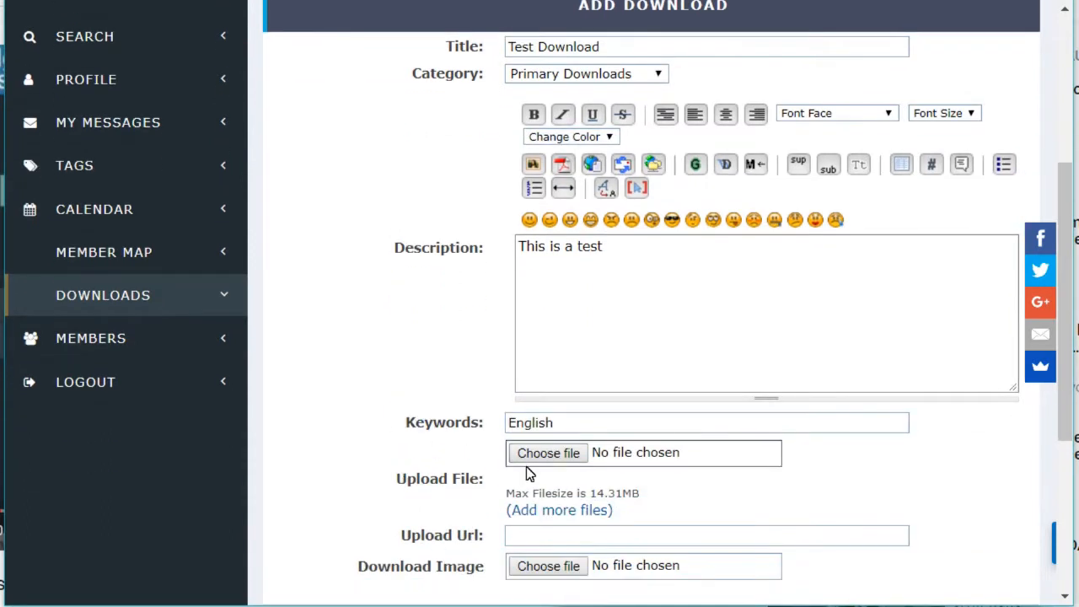
- Attach the Word test file and the testimage.jpg picture to the download
left_click(547, 452)
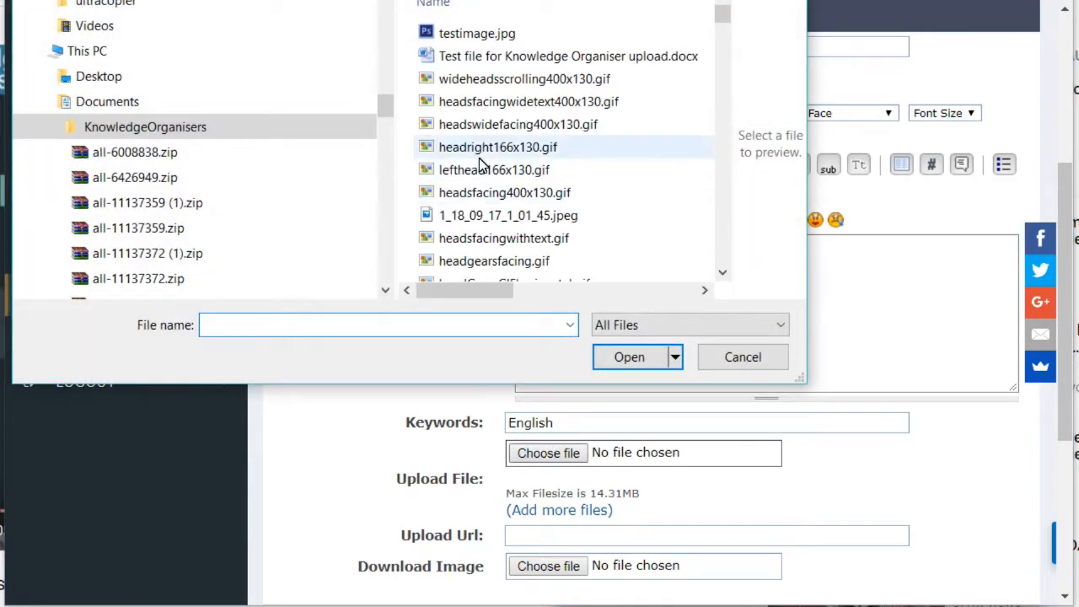
left_click(568, 56)
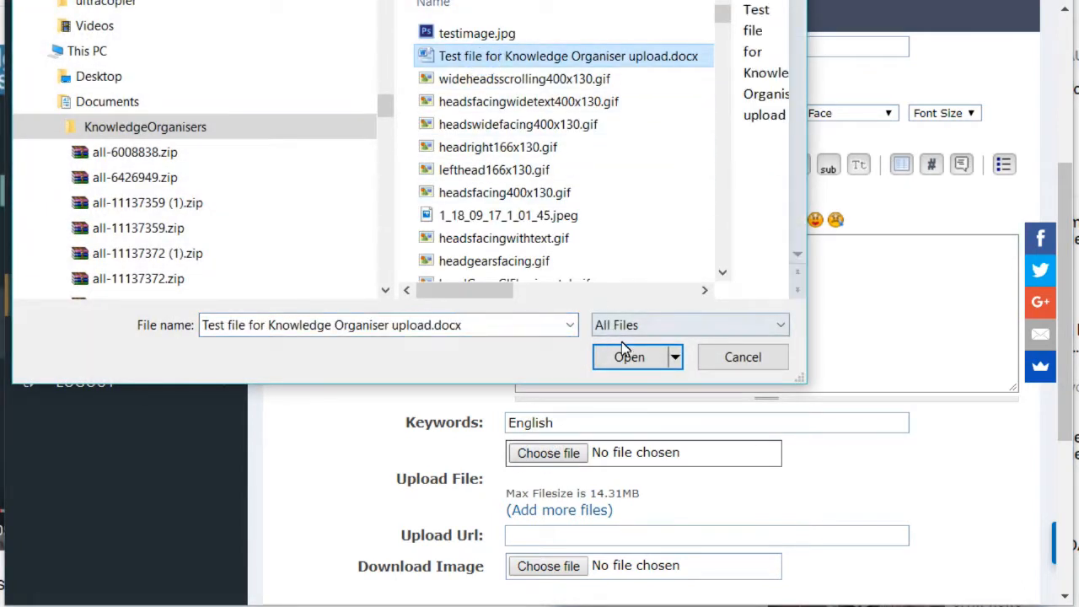
left_click(627, 358)
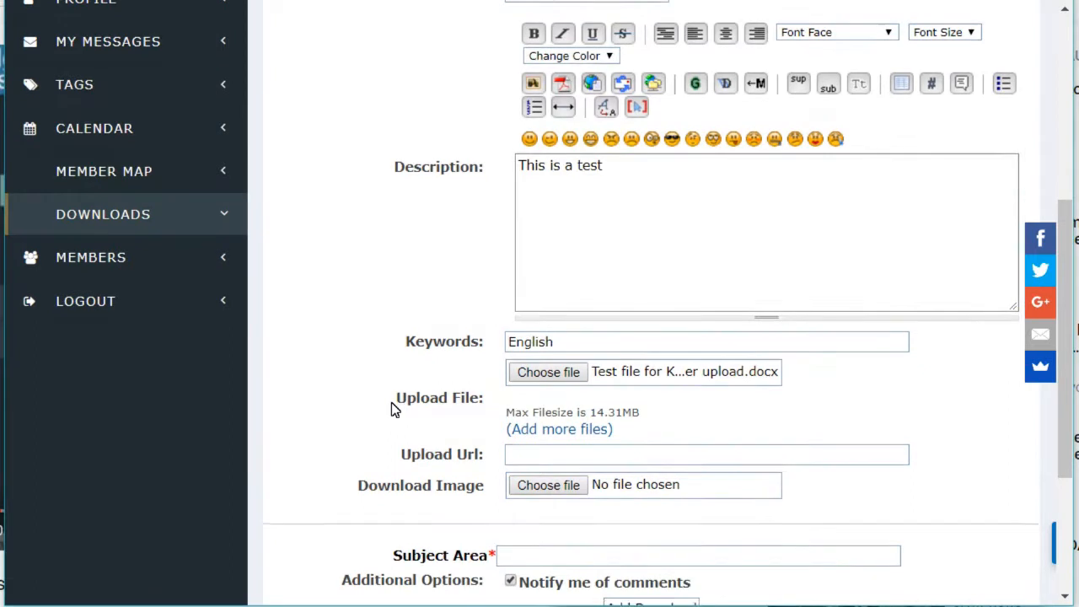
left_click(546, 484)
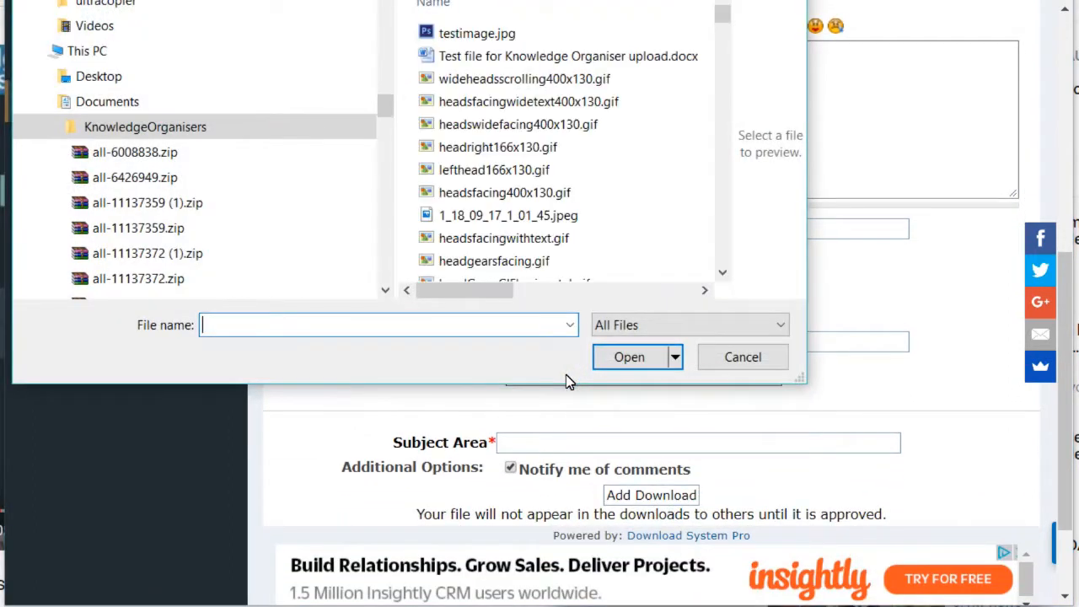
left_click(475, 34)
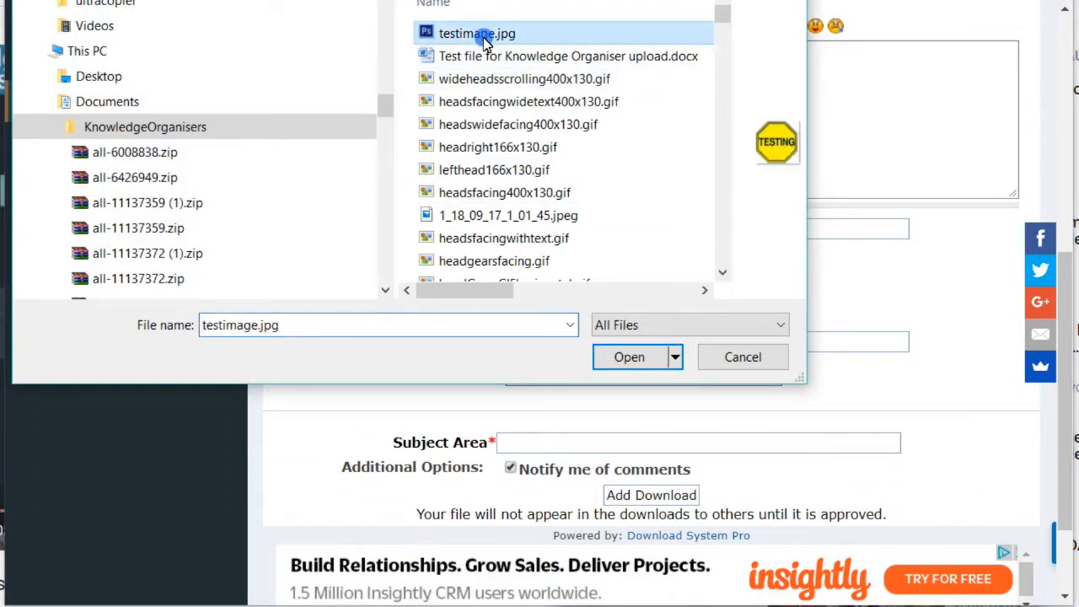
left_click(629, 358)
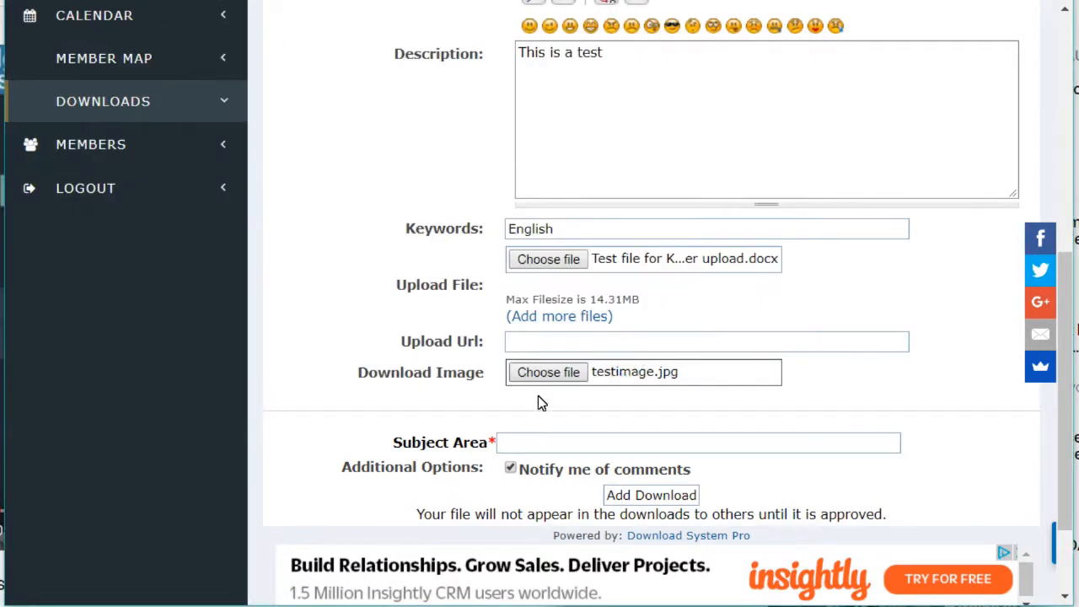
- Set the subject area to 'Test' and submit the new download
left_click(696, 442)
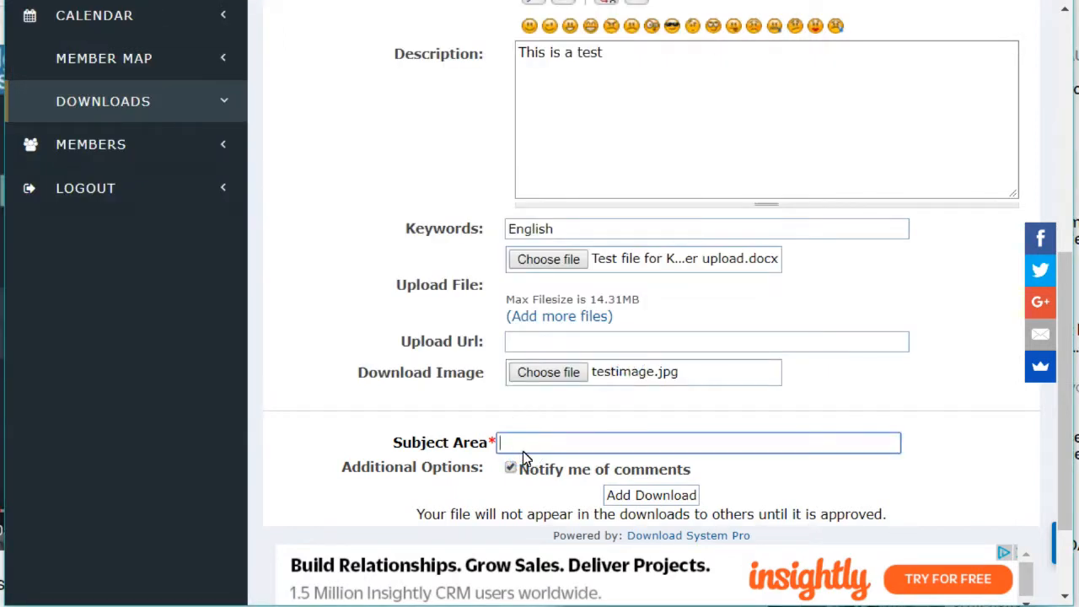
type("Test")
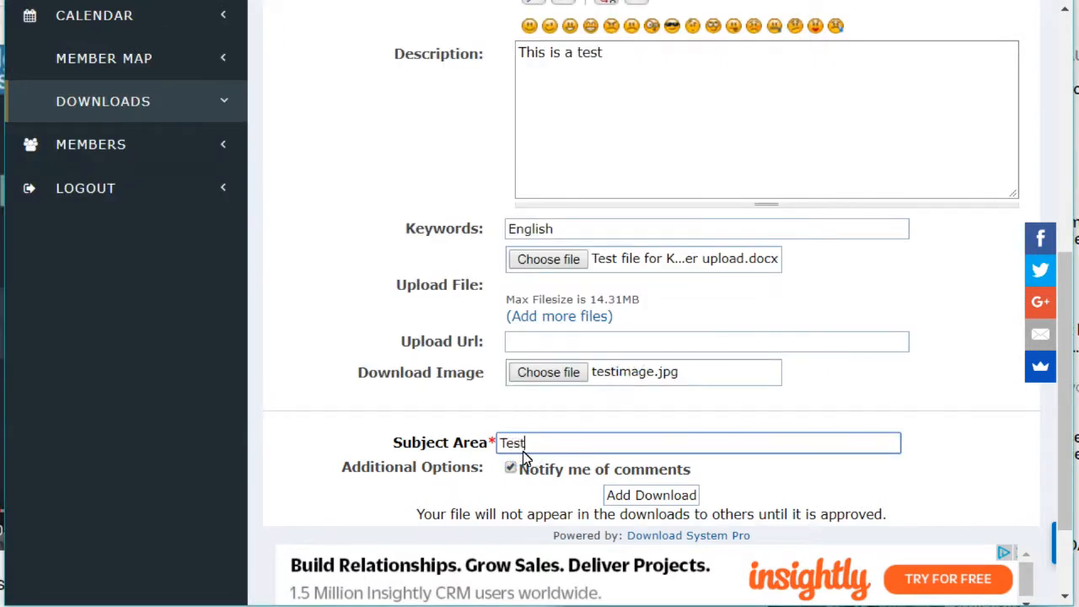
left_click(651, 496)
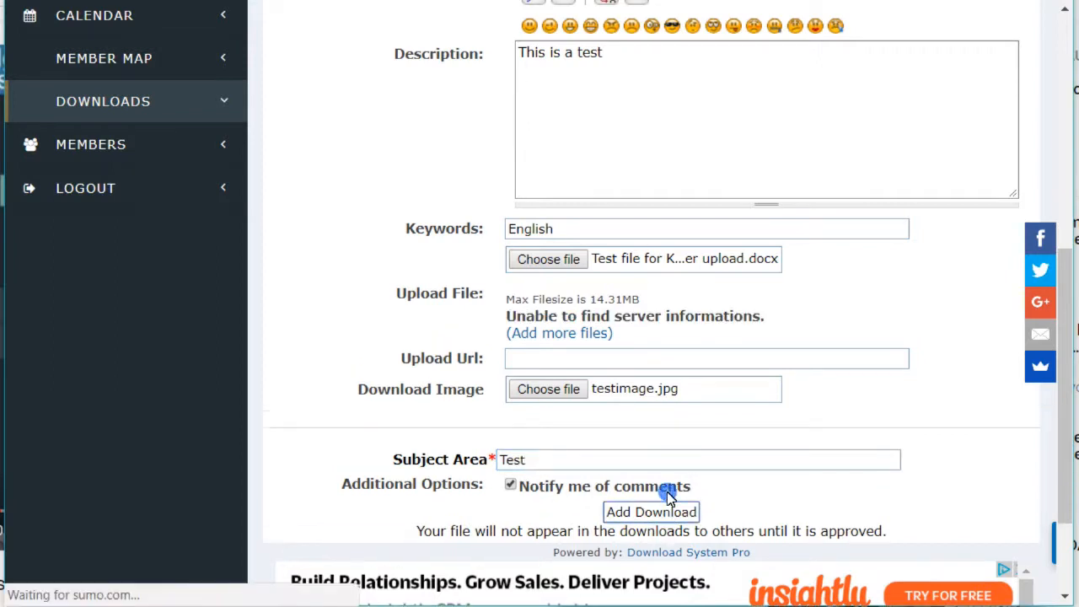
left_click(651, 512)
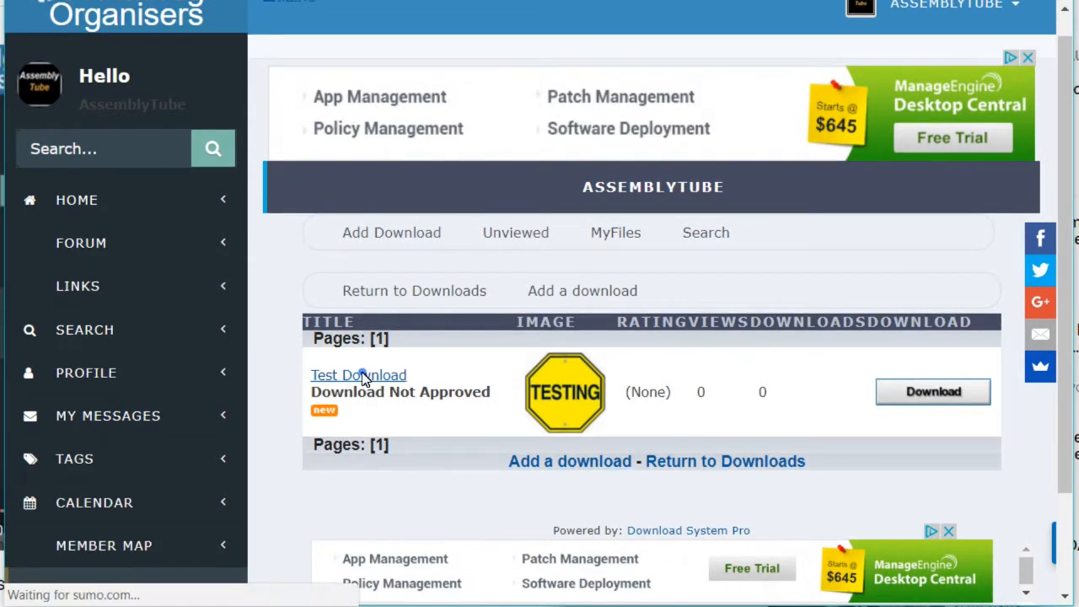
- View the Test Download detail page with its Word file and TESTING image, still unapproved
left_click(358, 374)
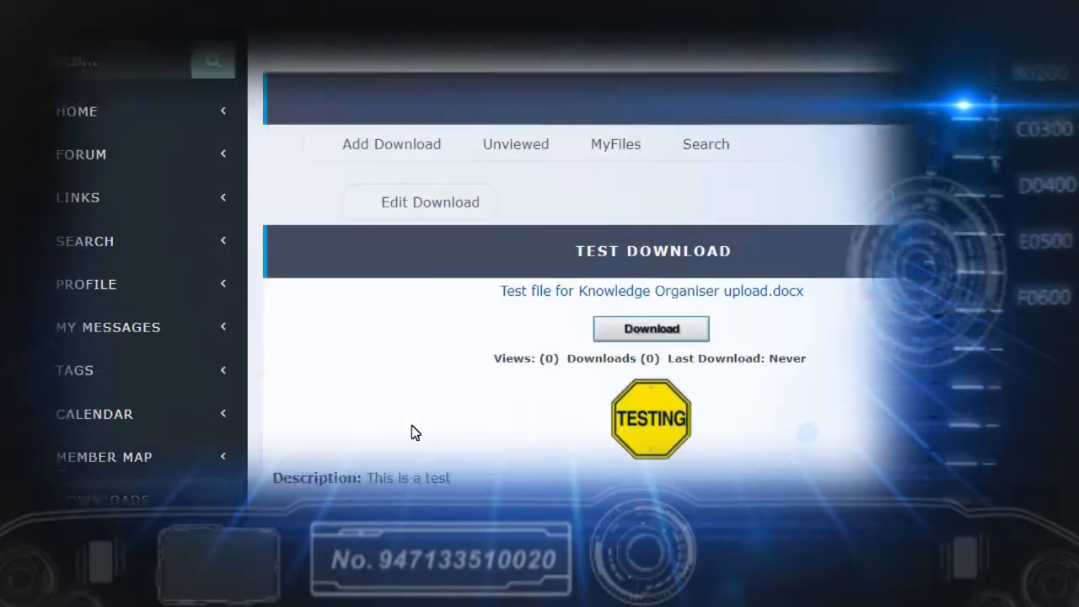